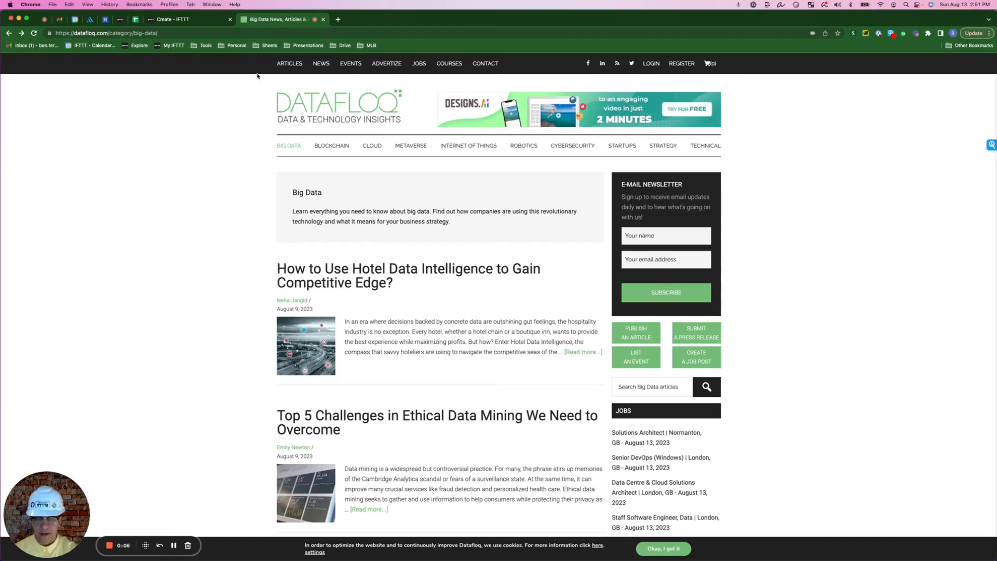
pyautogui.moveTo(321, 211)
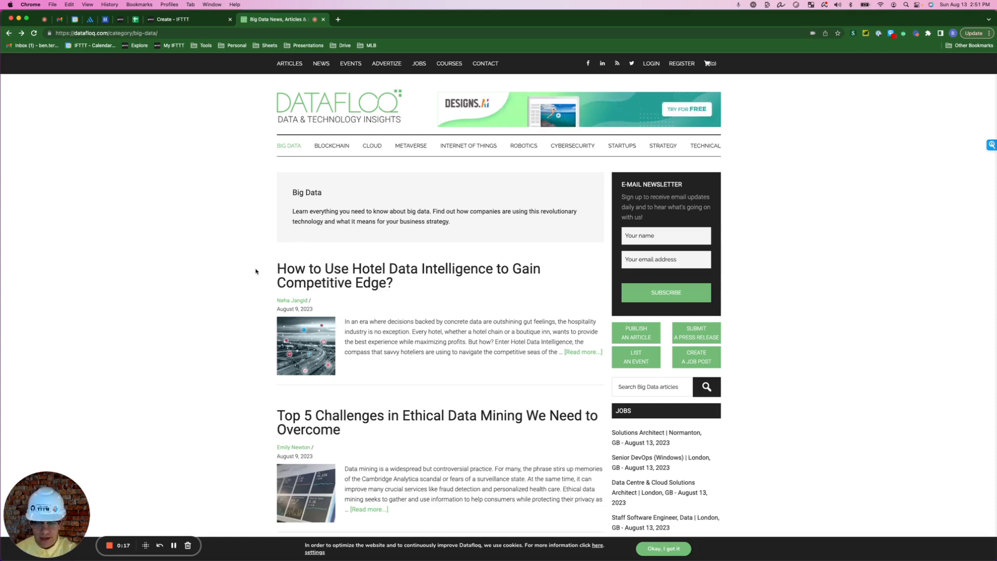
# Find Datafloq's RSS address in the page source and open datafloq.com/feed/.
pyautogui.rightClick(256, 272)
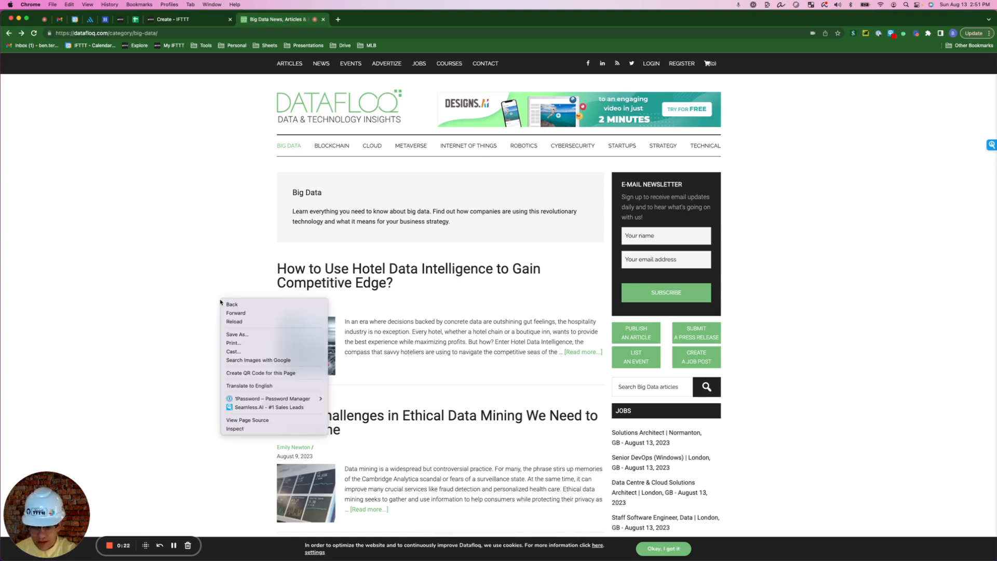
pyautogui.moveTo(247, 420)
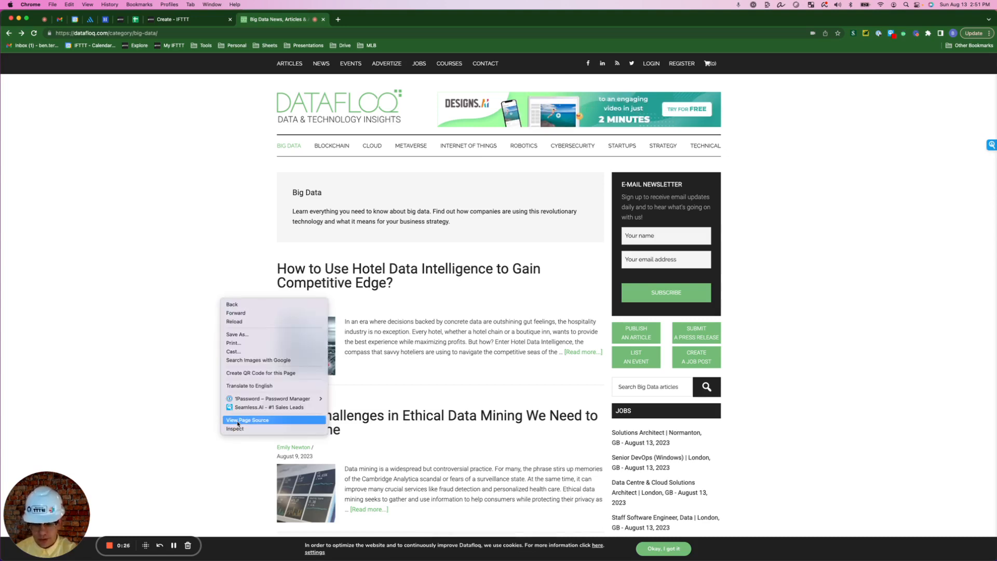
pyautogui.click(247, 419)
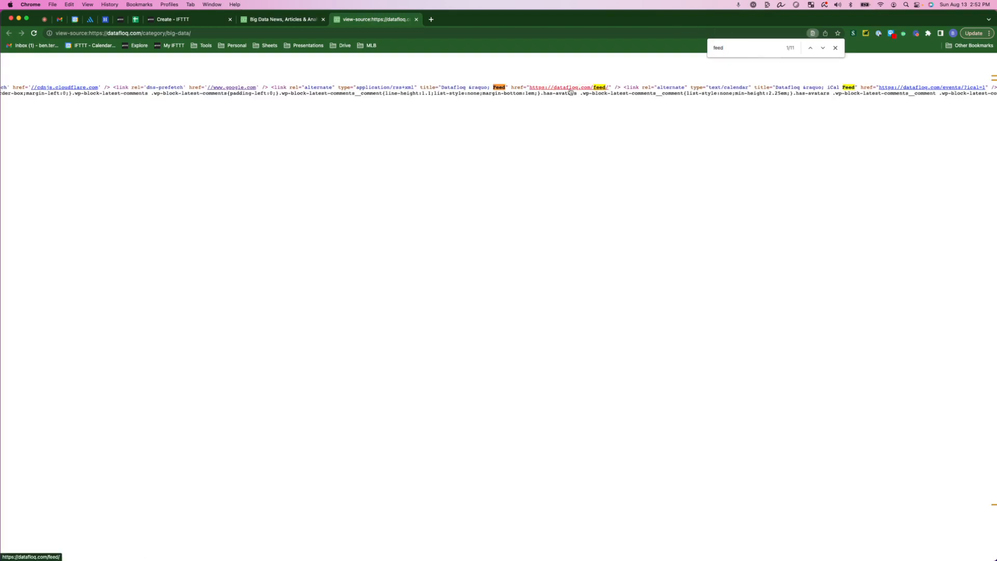
pyautogui.click(569, 87)
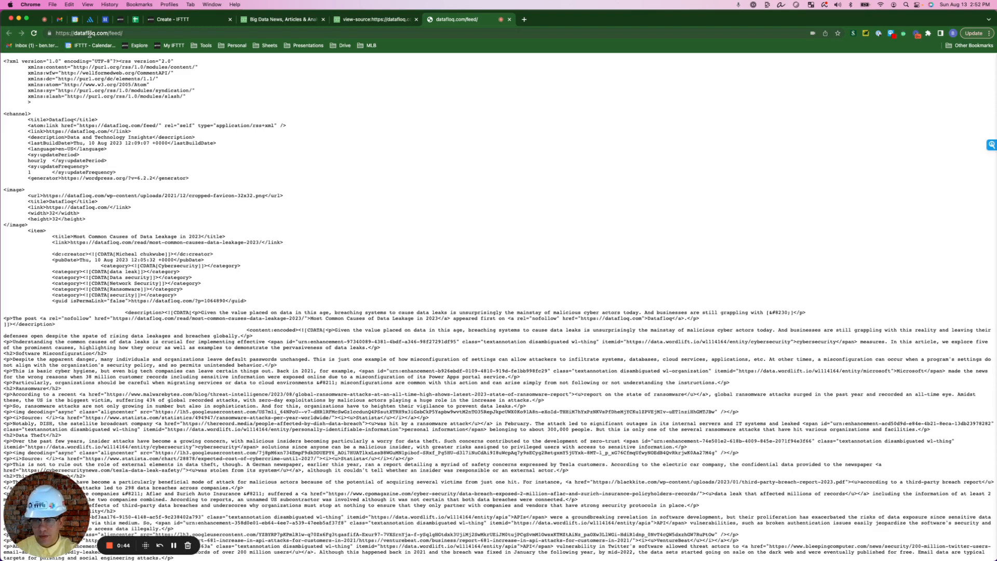
pyautogui.rightClick(96, 33)
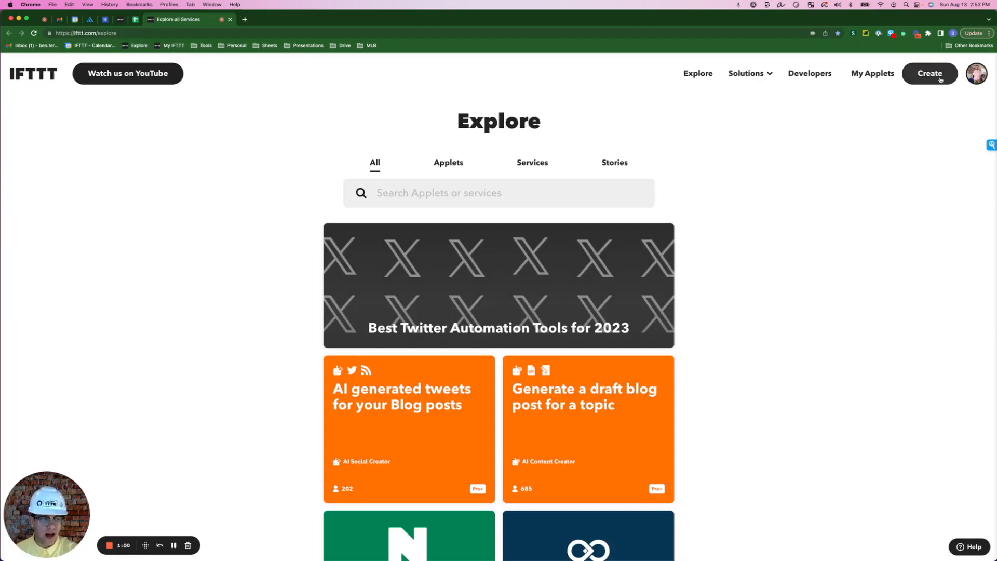
pyautogui.moveTo(929, 74)
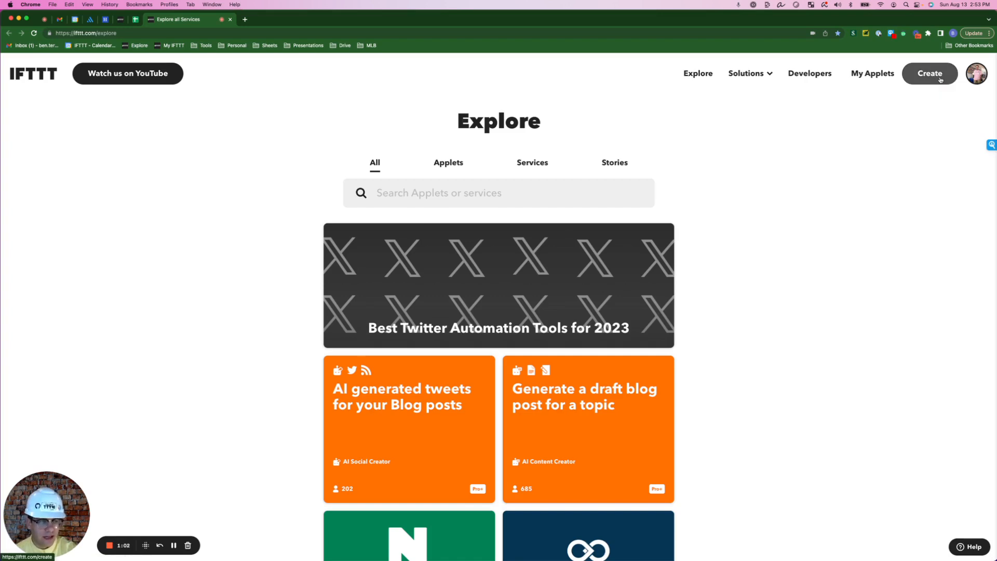
# Create a new applet triggered by new items in the Datafloq RSS feed.
pyautogui.click(929, 73)
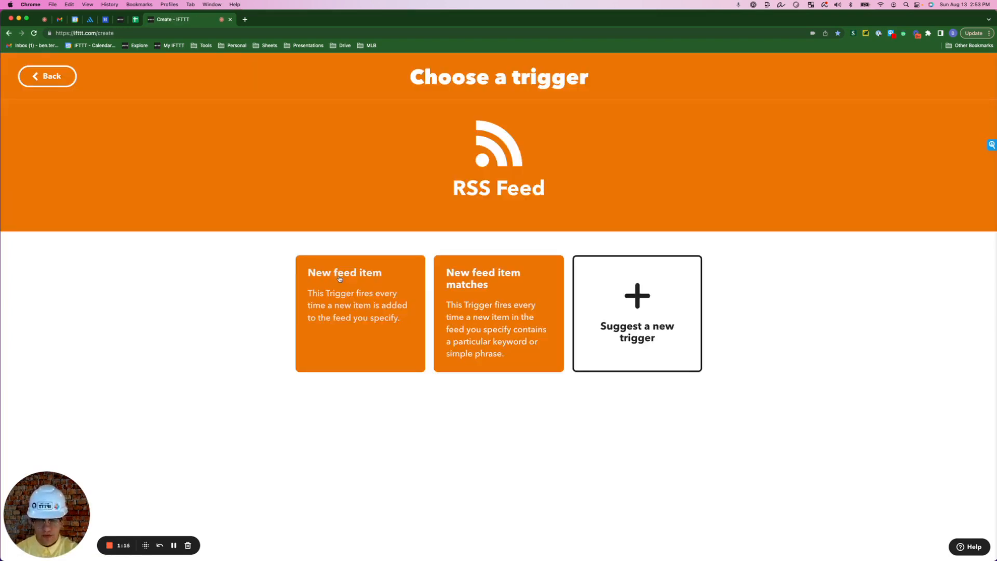
pyautogui.click(344, 272)
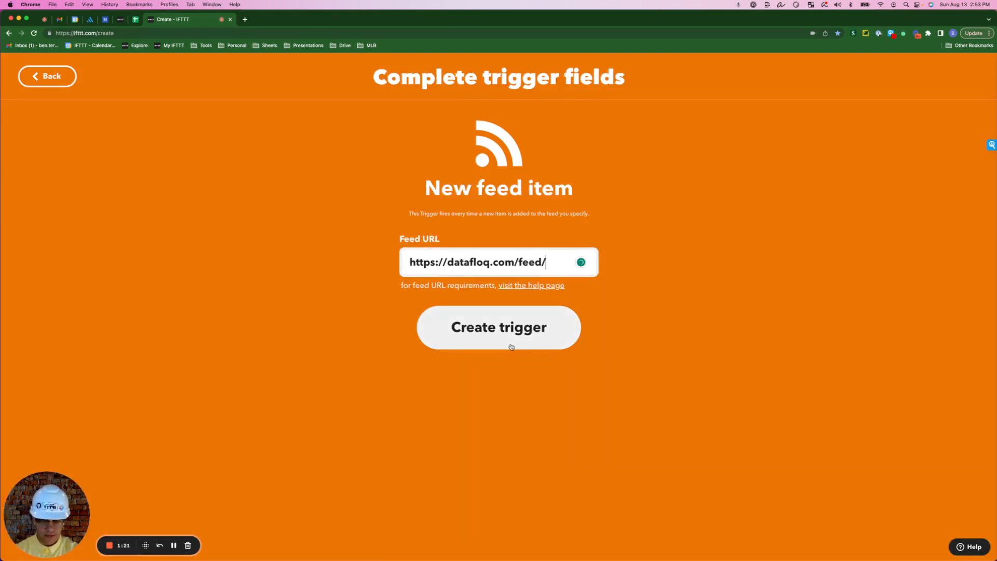
pyautogui.click(498, 326)
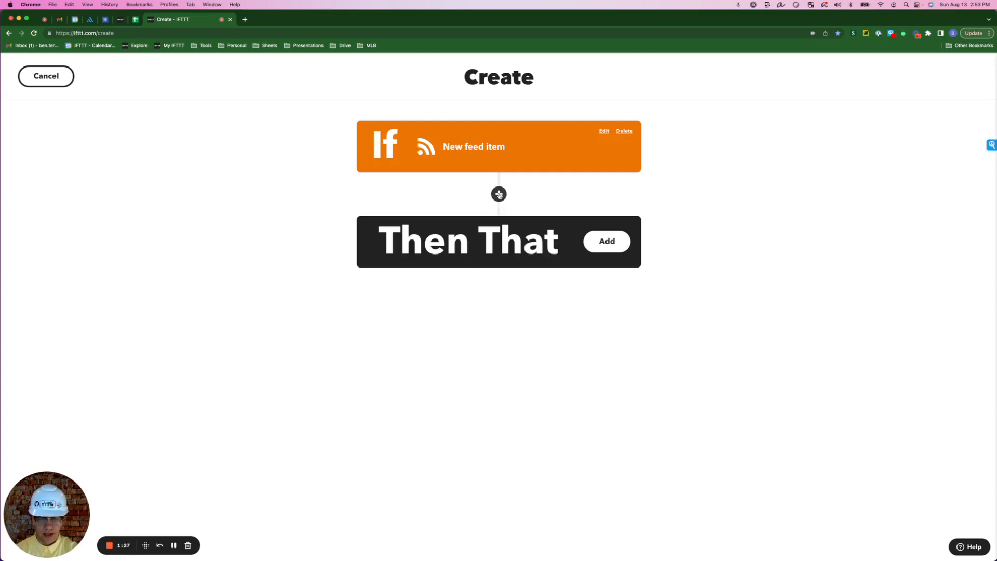
# Add a query step using AI Social Creator.
pyautogui.click(499, 194)
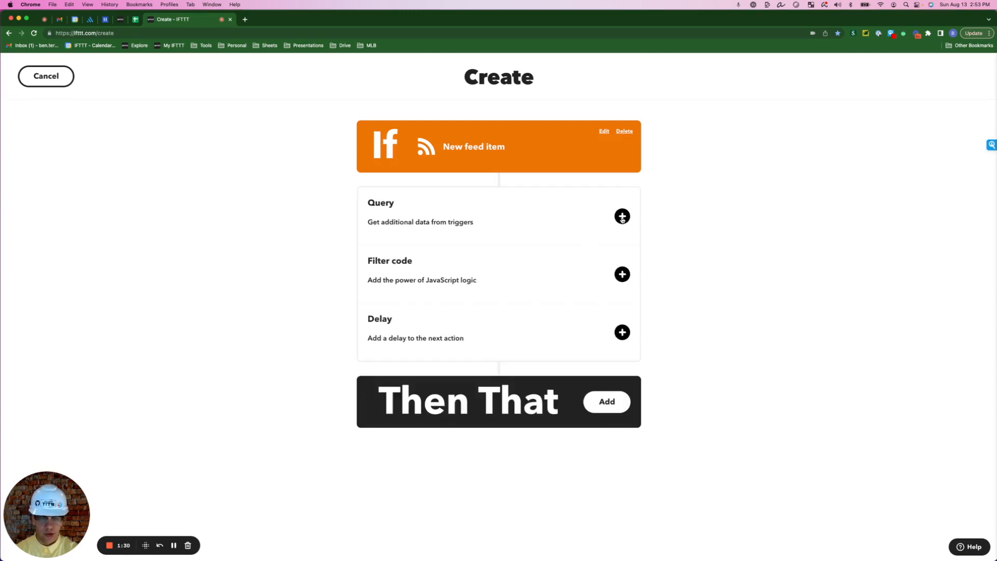
pyautogui.click(606, 401)
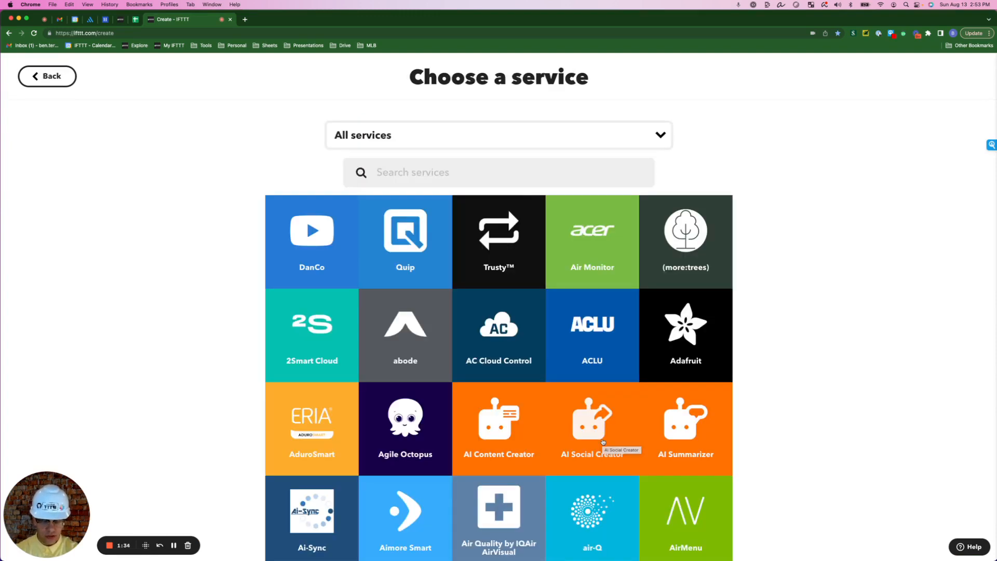
pyautogui.click(591, 425)
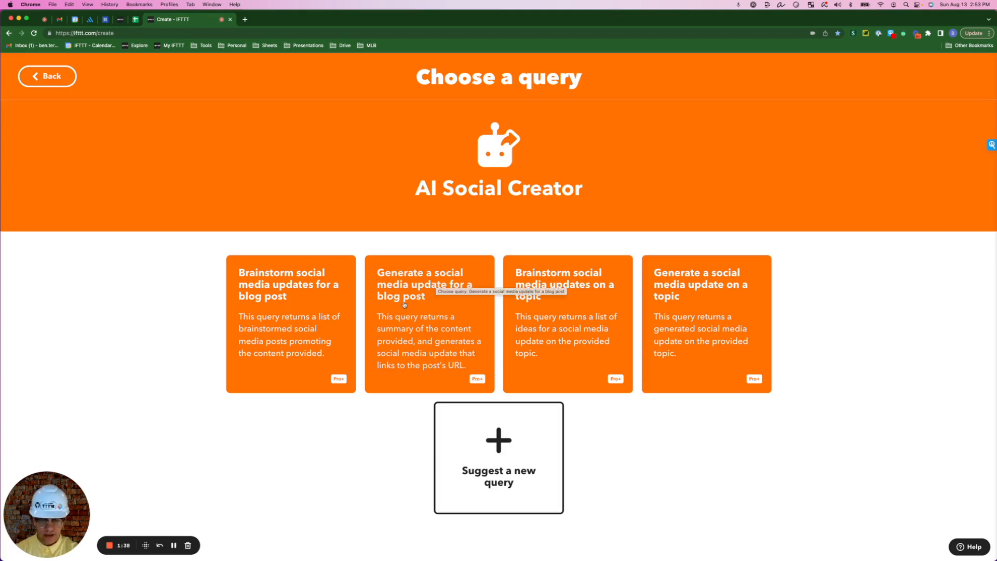
pyautogui.moveTo(424, 327)
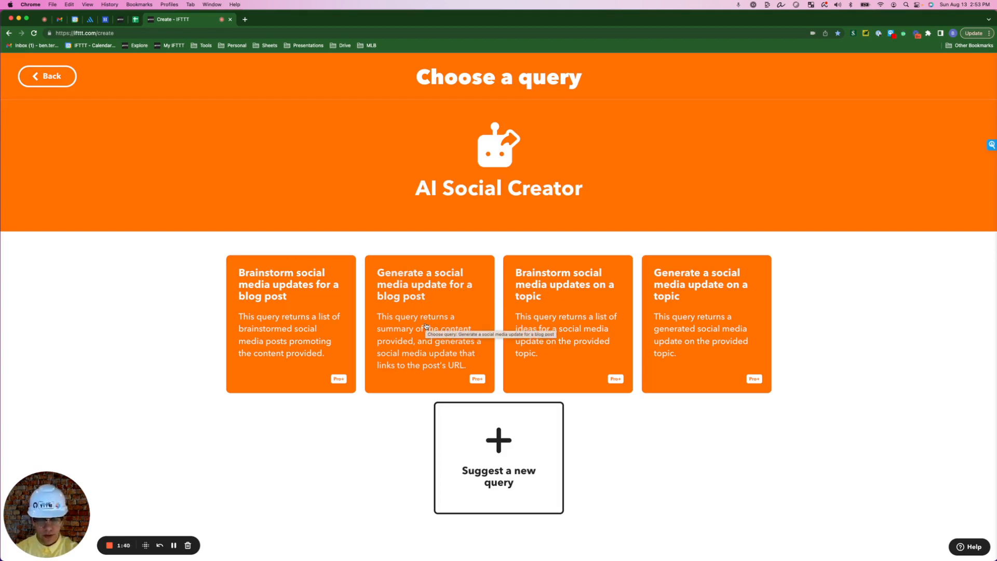
# Add a blog-post social update query for LinkedIn using EntryContent as content.
pyautogui.click(428, 324)
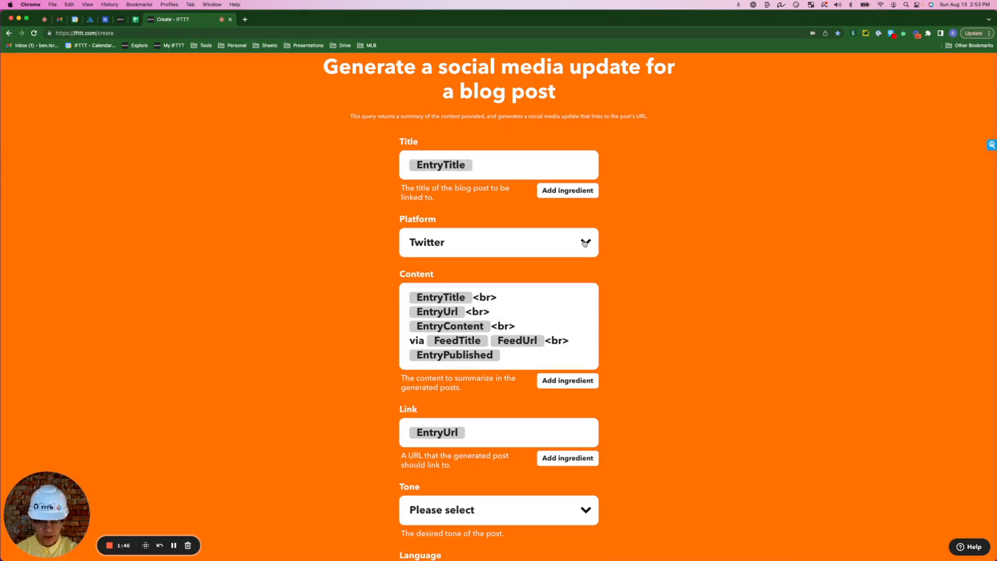
pyautogui.click(498, 242)
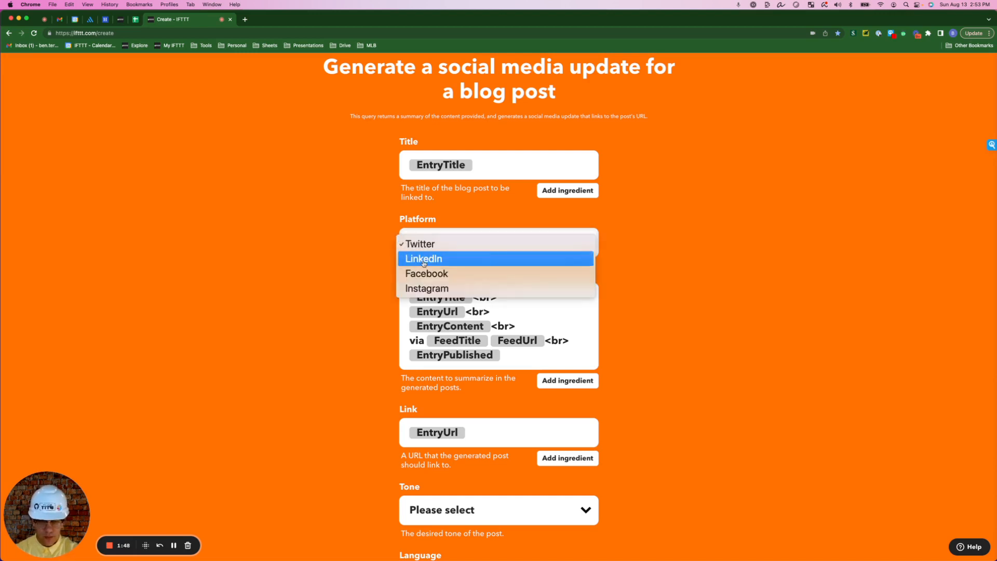
pyautogui.click(423, 258)
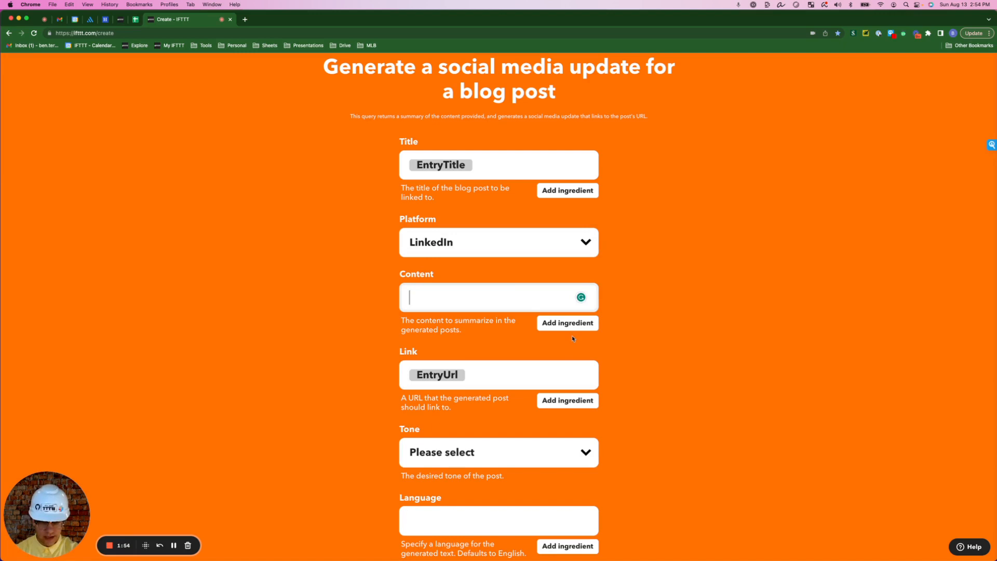
pyautogui.click(567, 322)
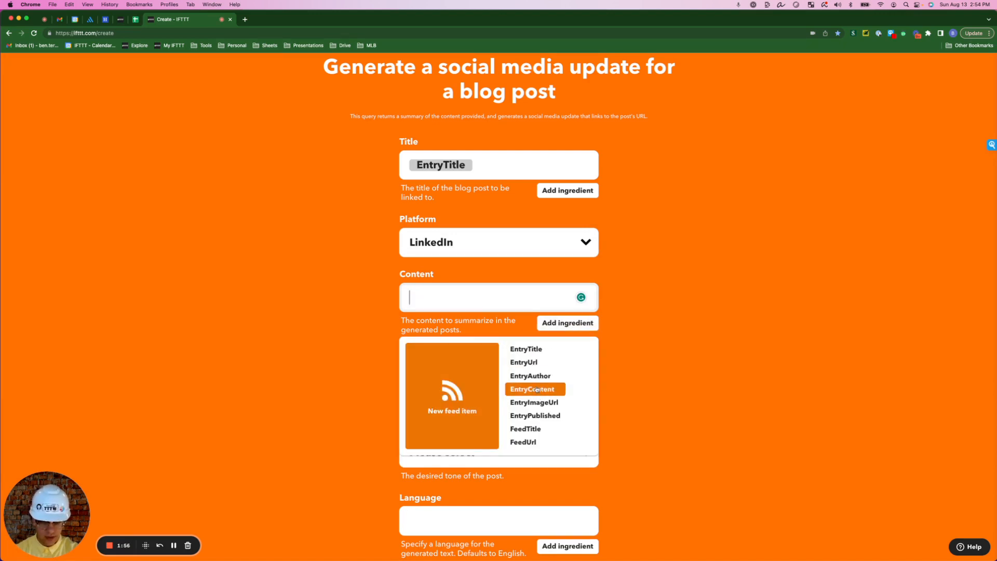
pyautogui.click(534, 389)
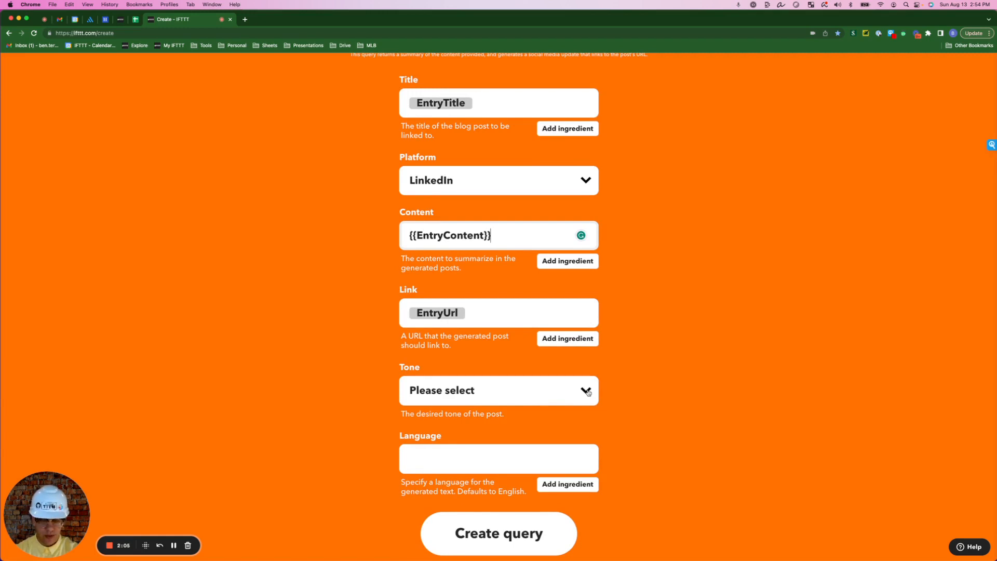
pyautogui.click(498, 390)
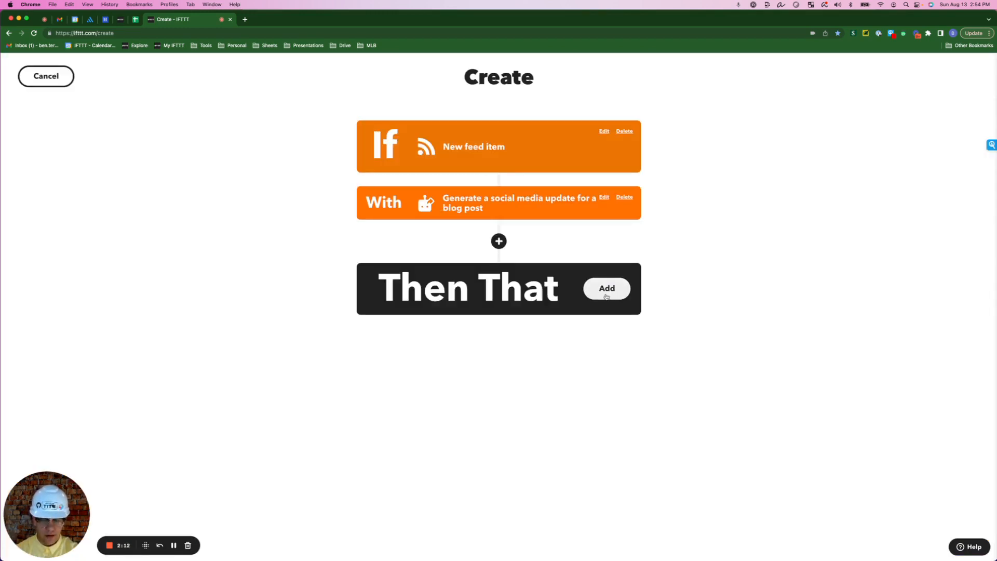
pyautogui.click(606, 289)
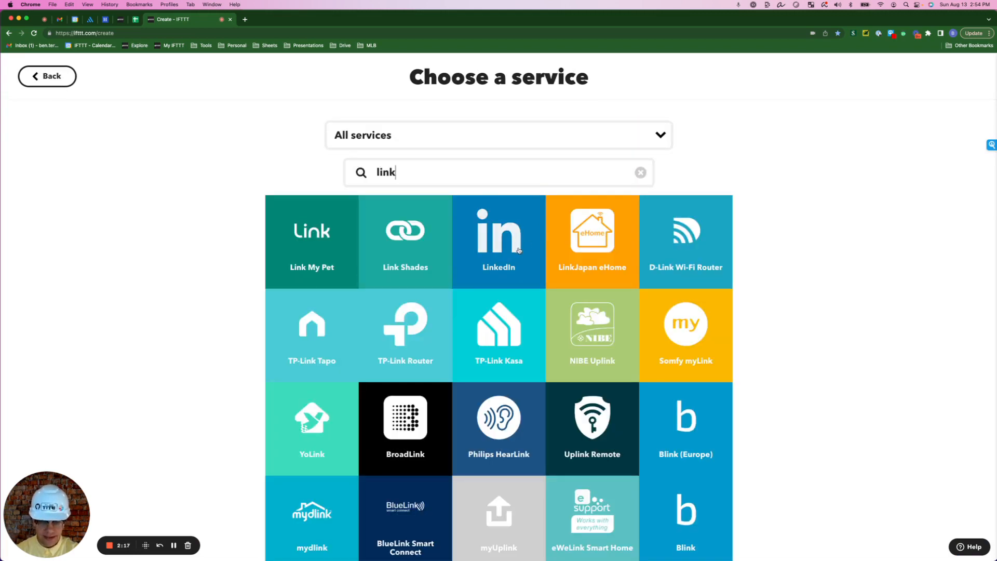
# Add LinkedIn Share a link with the generated update and title it 'BIG DATA News > LinkedIn'.
pyautogui.click(498, 241)
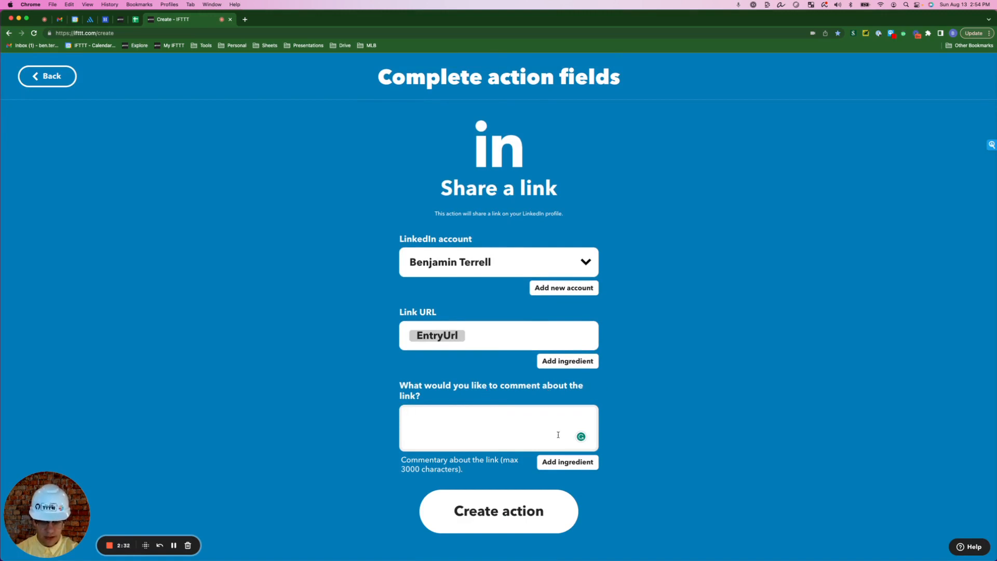
pyautogui.click(565, 462)
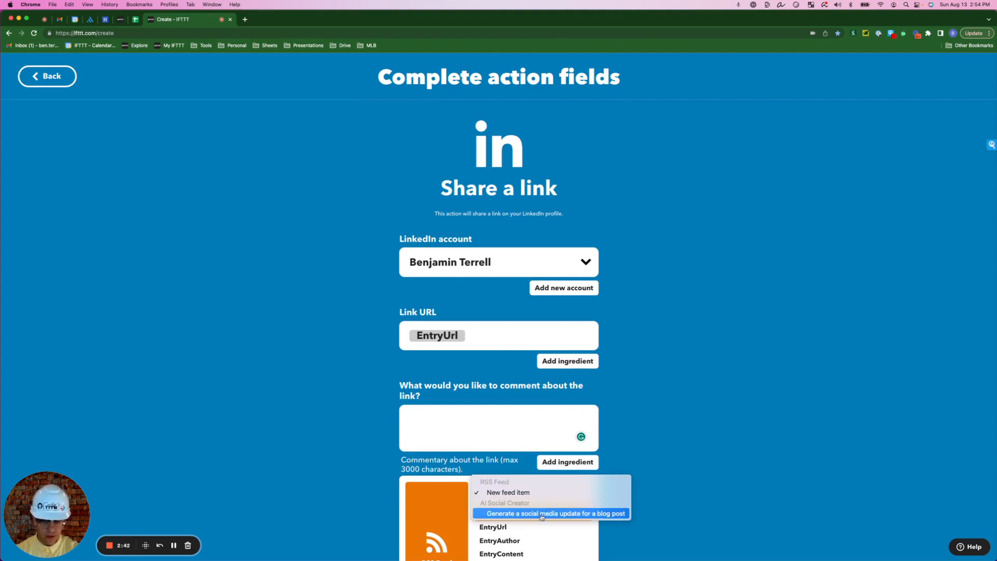
pyautogui.click(548, 513)
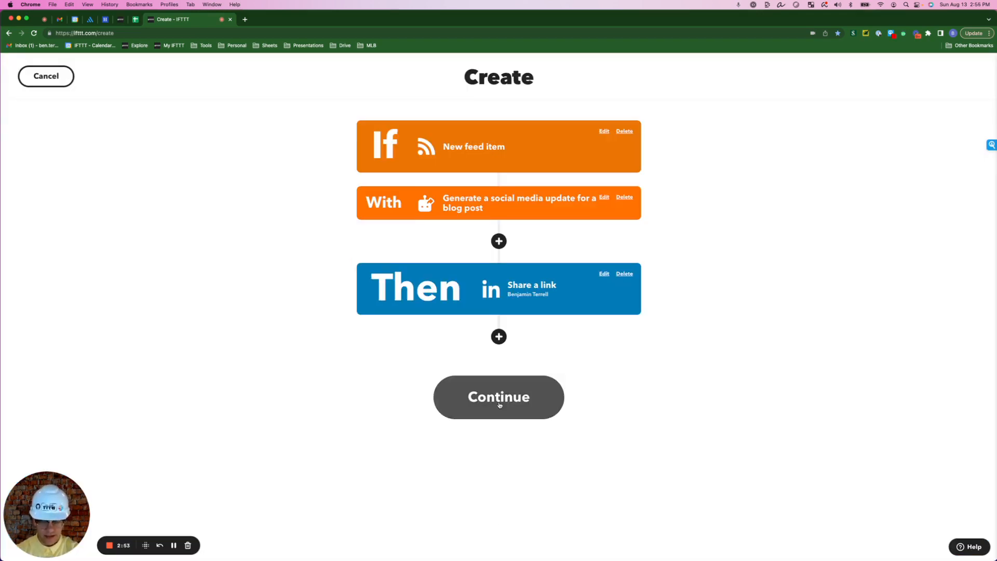
pyautogui.click(498, 396)
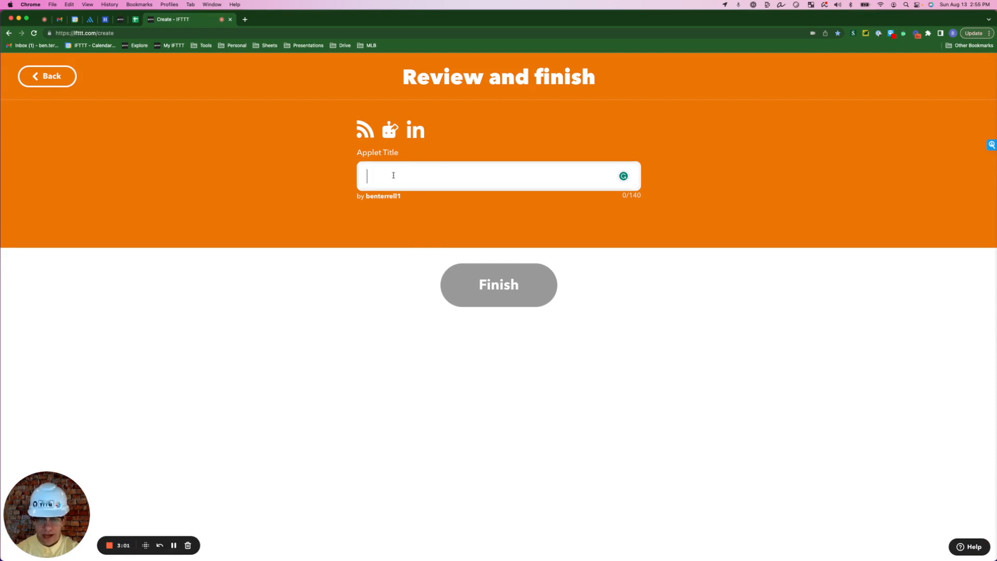
pyautogui.write('BIG DATA News > LinkedIn')
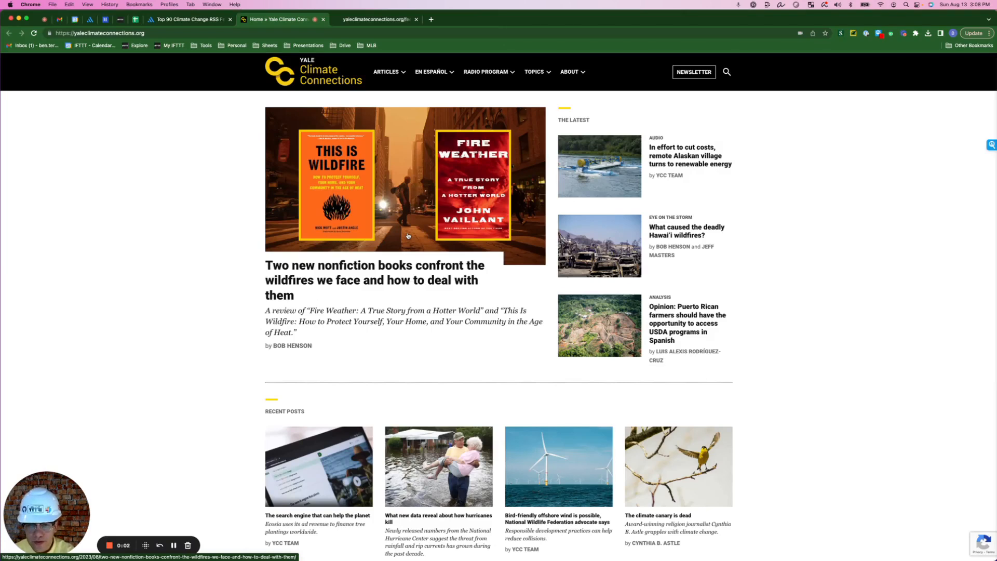
pyautogui.moveTo(156, 141)
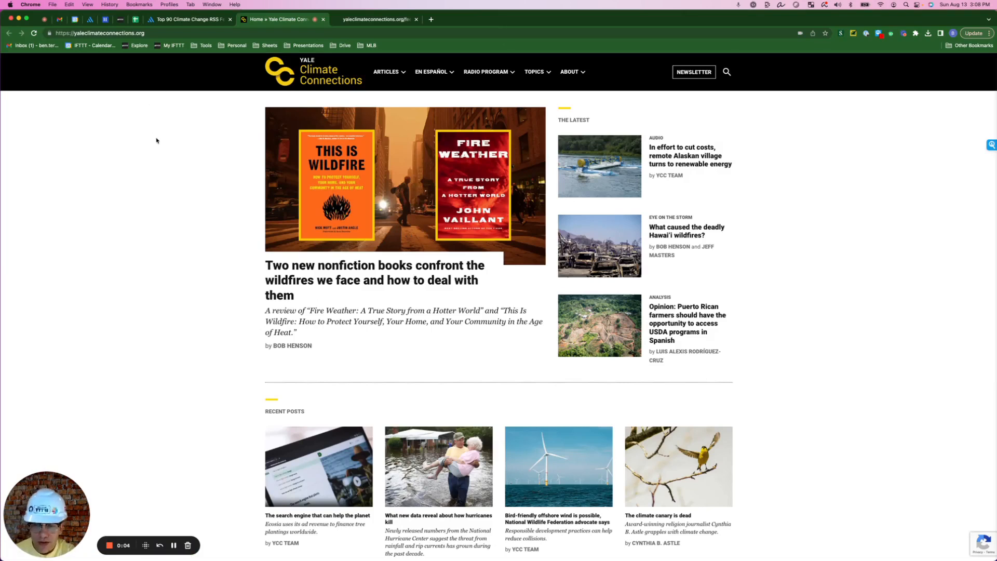
pyautogui.moveTo(226, 180)
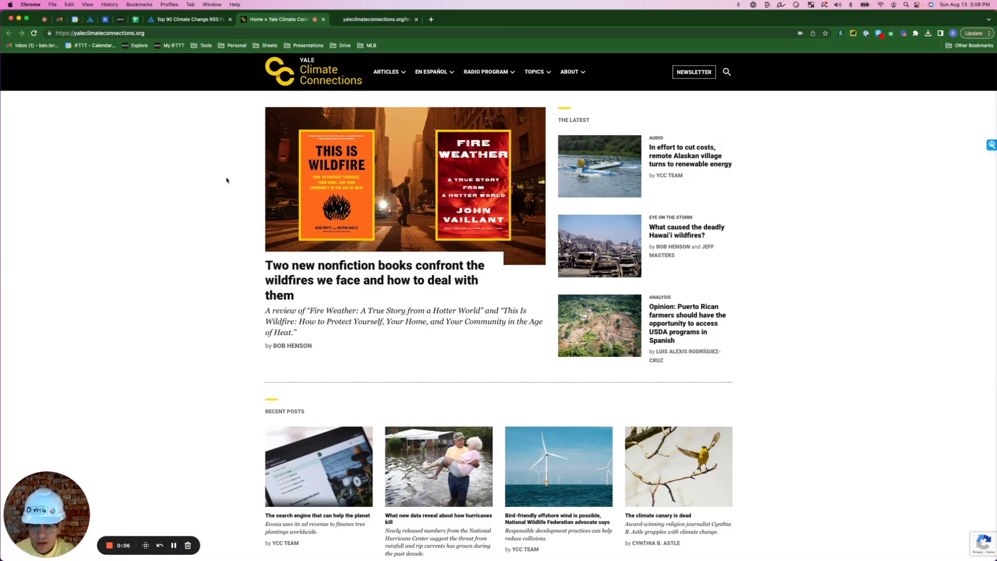
pyautogui.moveTo(200, 210)
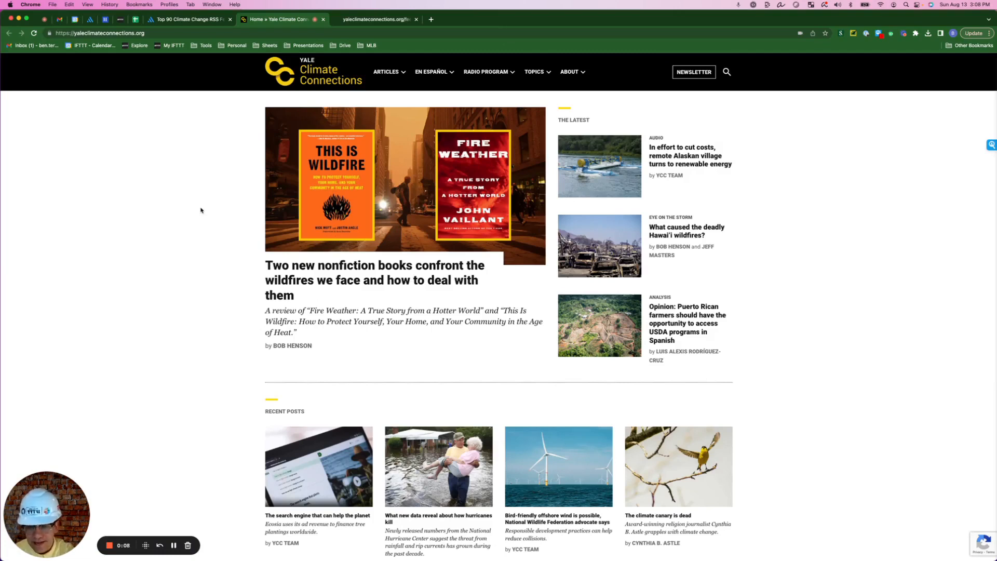
# View the Yale Climate Connections homepage source to locate its feed URL.
pyautogui.rightClick(200, 211)
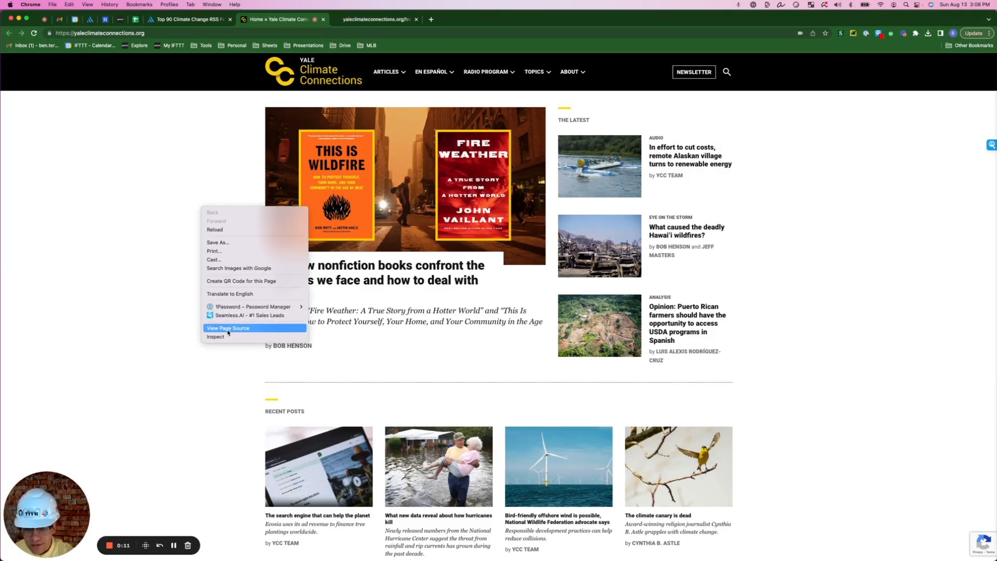
pyautogui.click(229, 328)
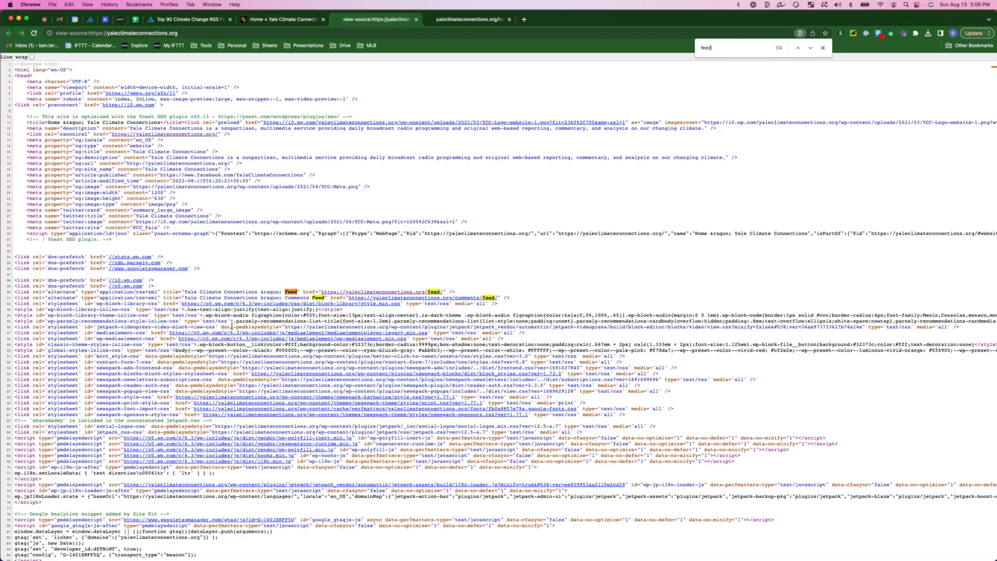
pyautogui.moveTo(389, 297)
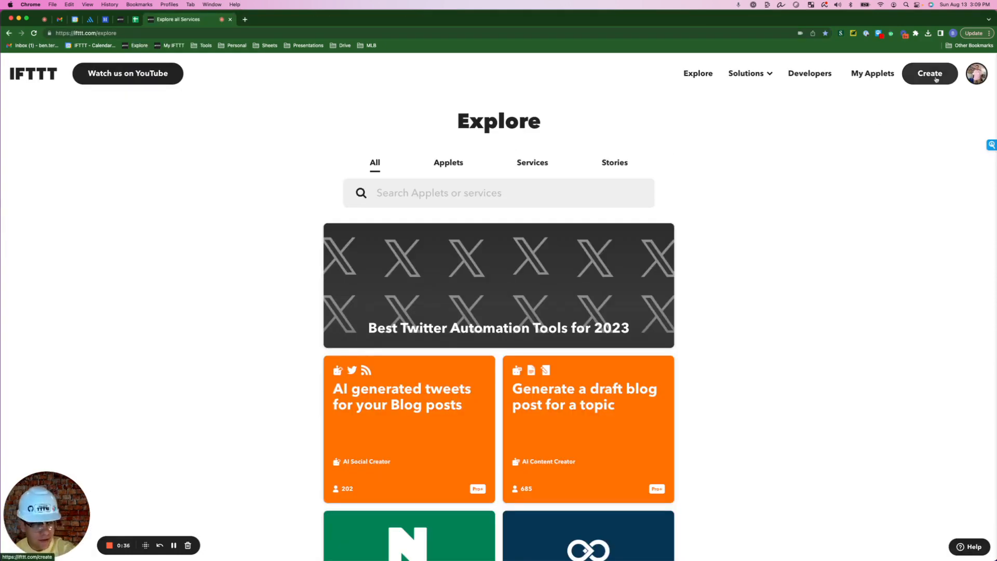
# Start a new applet with an RSS New feed item trigger on the Yale feed.
pyautogui.click(929, 73)
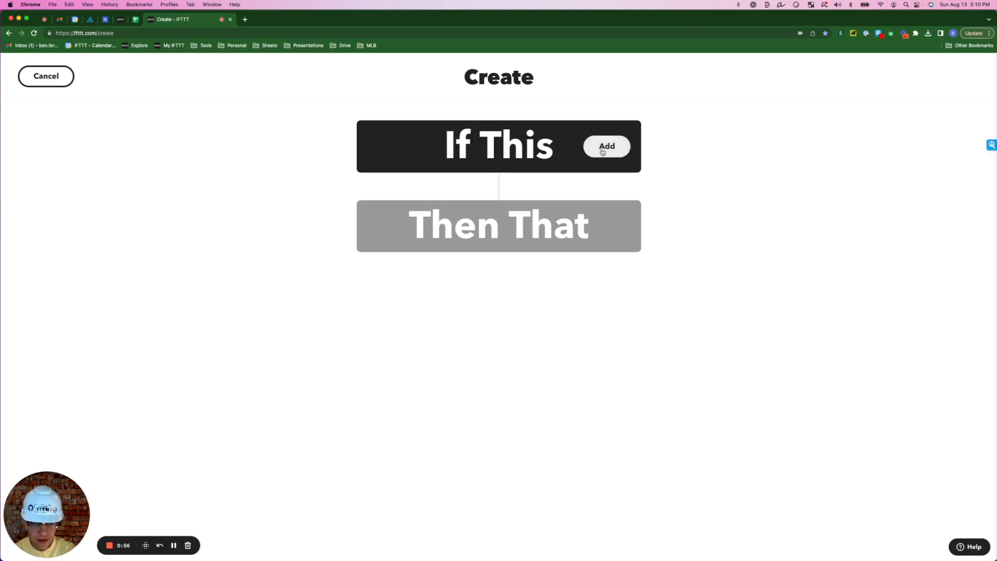
pyautogui.click(606, 146)
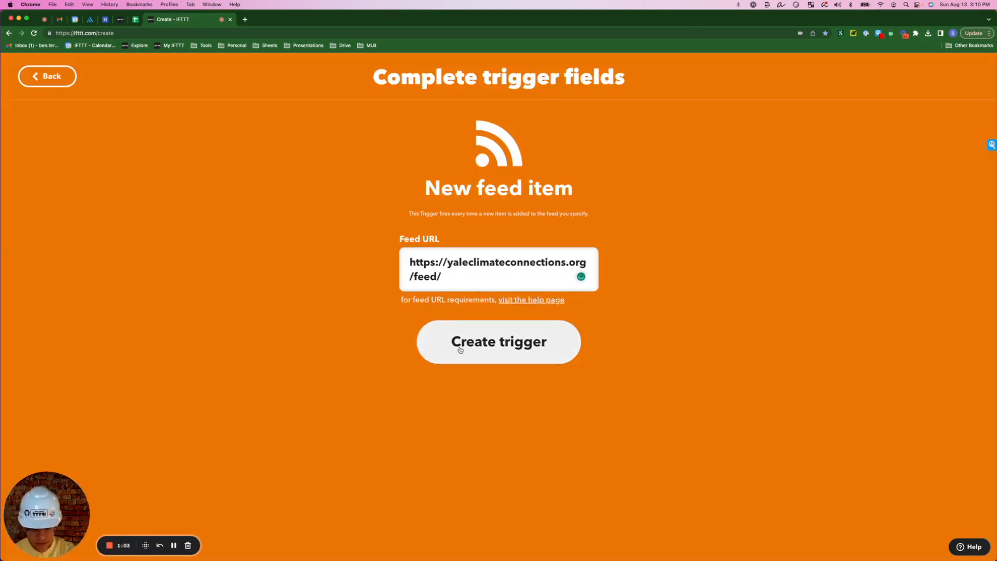
pyautogui.click(499, 342)
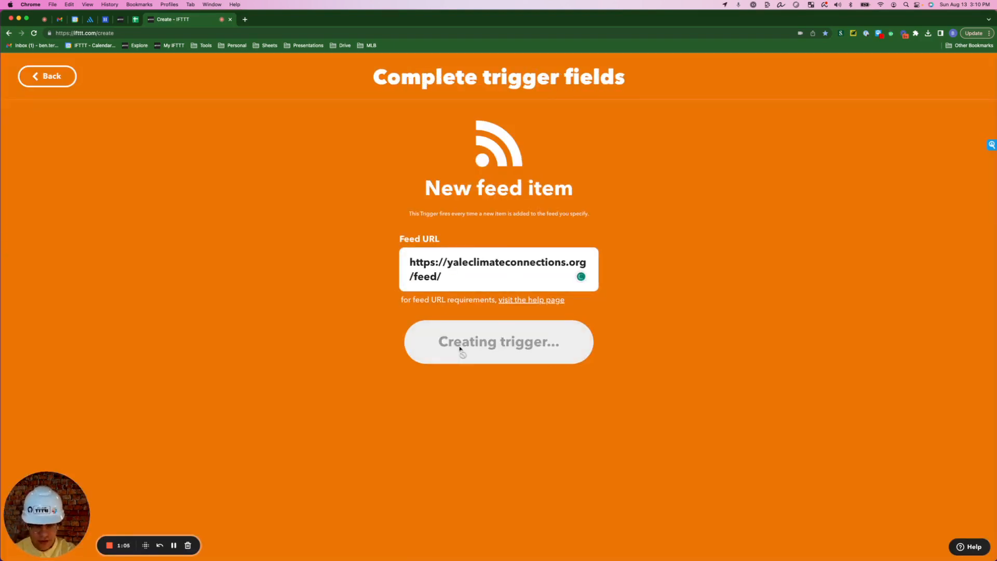
pyautogui.click(498, 342)
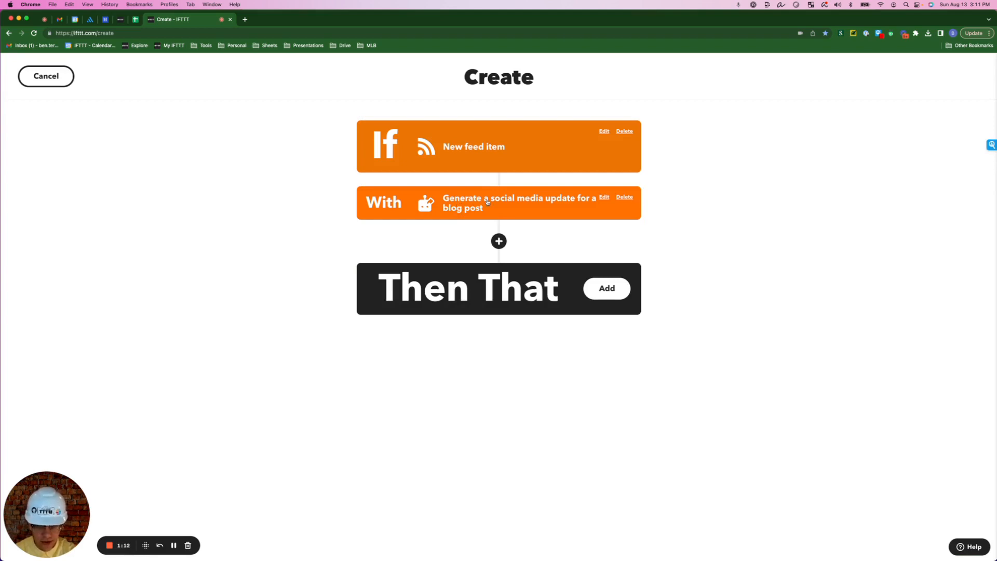
pyautogui.moveTo(488, 217)
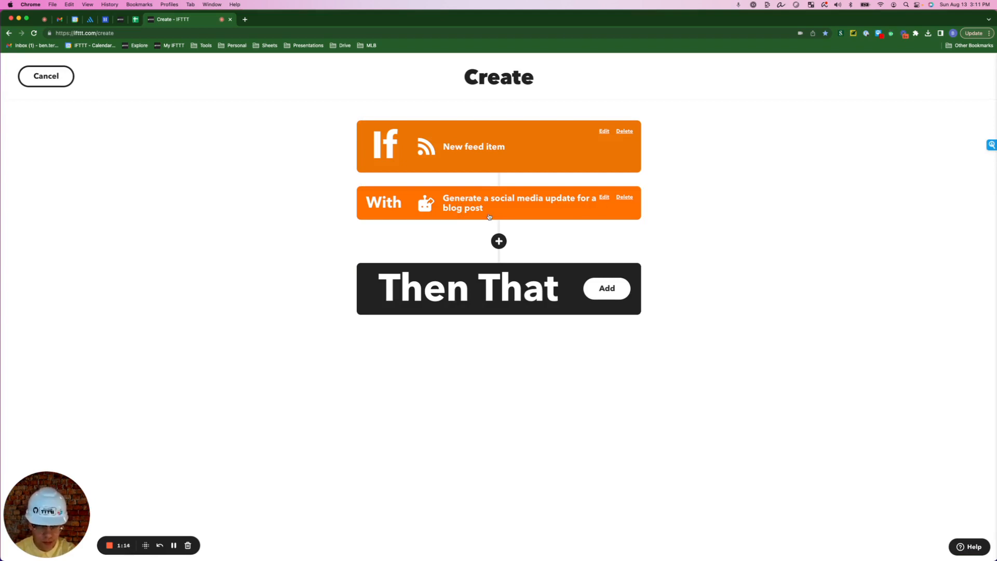
# Add the LinkedIn share-link action, title it 'Climate Change Articles to LinkedIn', and finish.
pyautogui.click(606, 288)
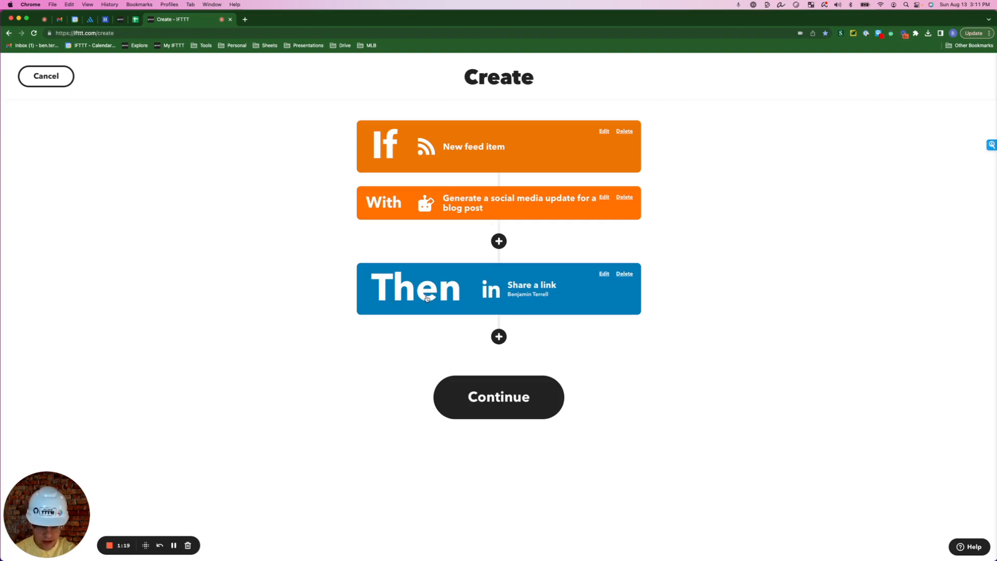
pyautogui.moveTo(493, 292)
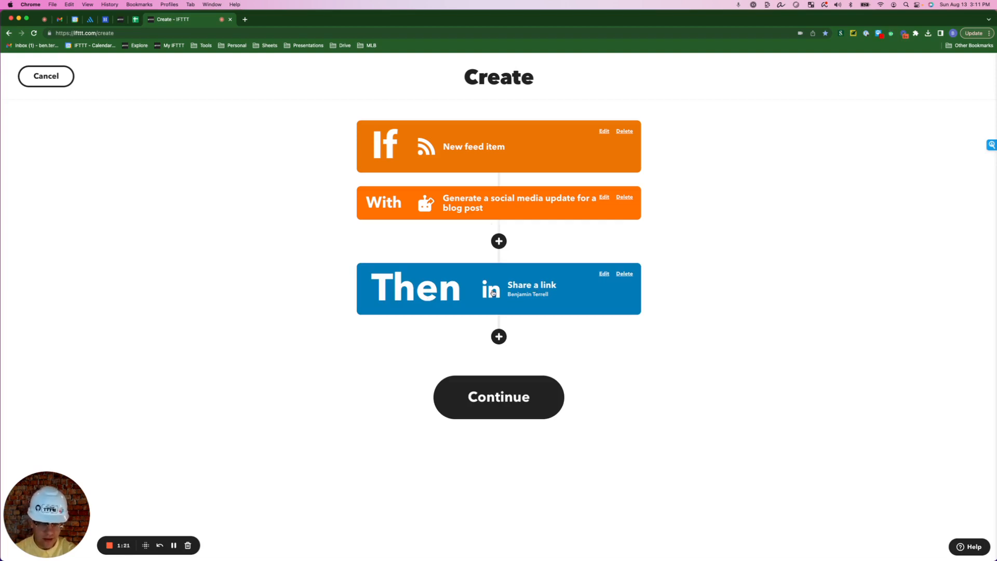
pyautogui.moveTo(490, 292)
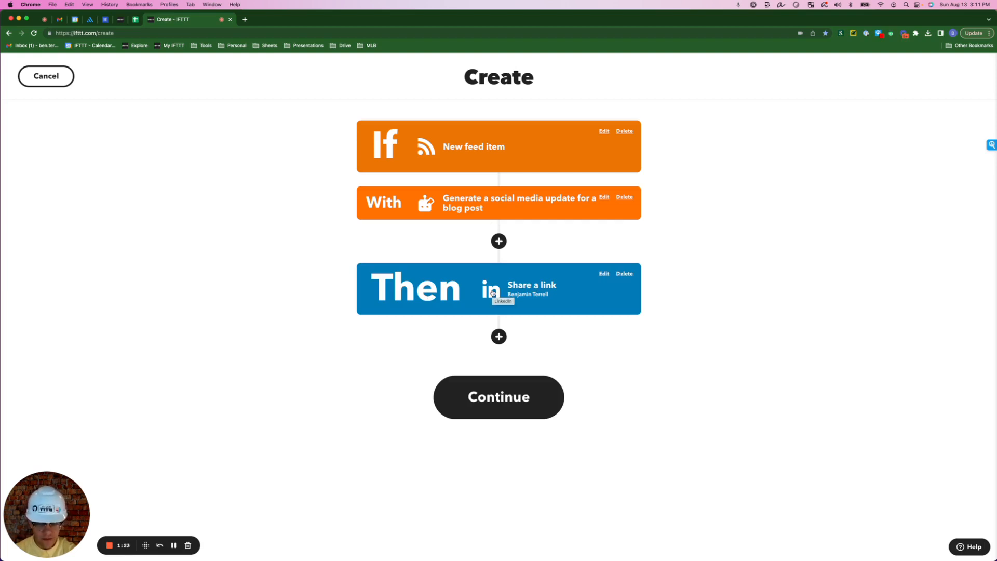
pyautogui.moveTo(498, 396)
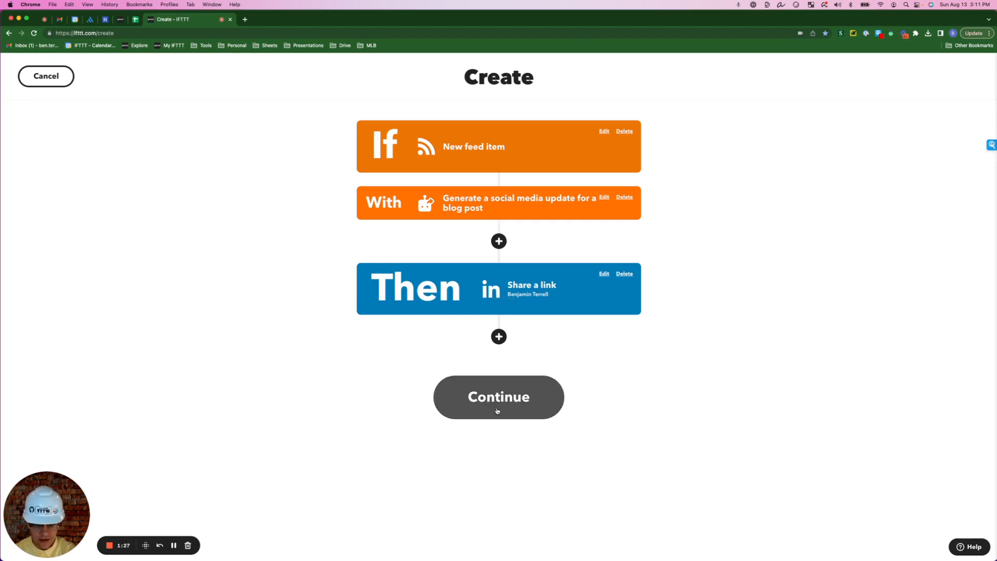
pyautogui.click(499, 396)
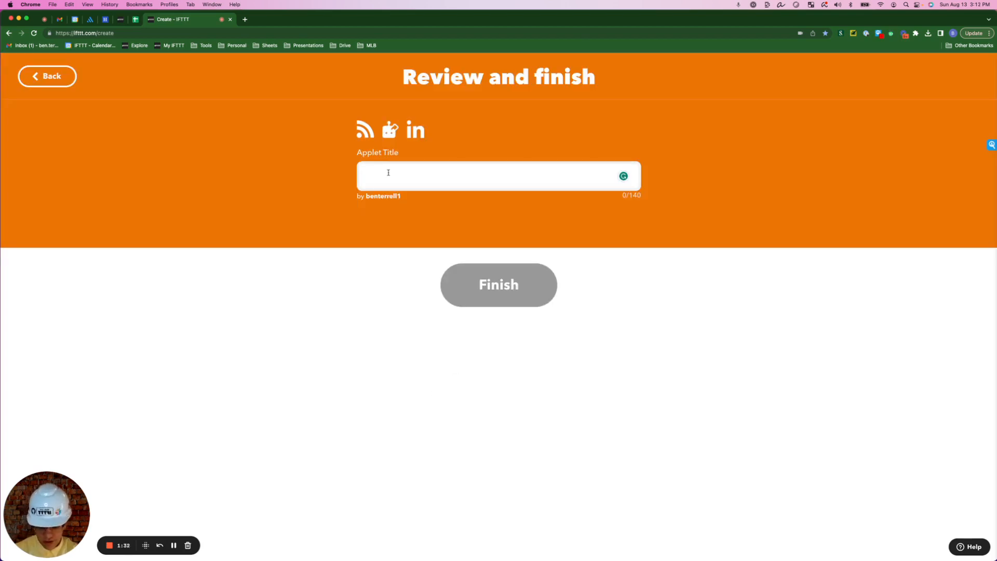
pyautogui.write('Climate Change Articles to LinkedIn')
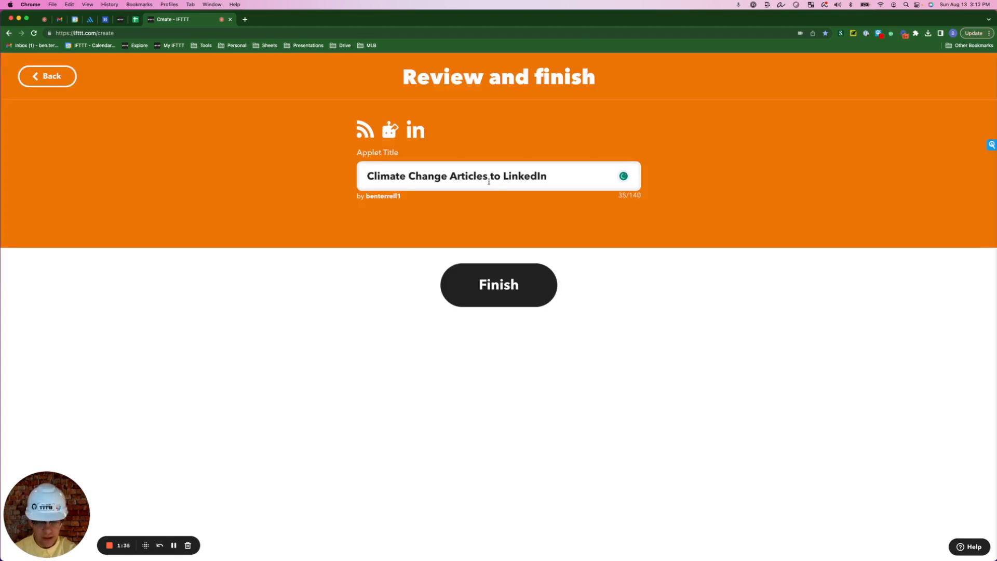
pyautogui.click(499, 284)
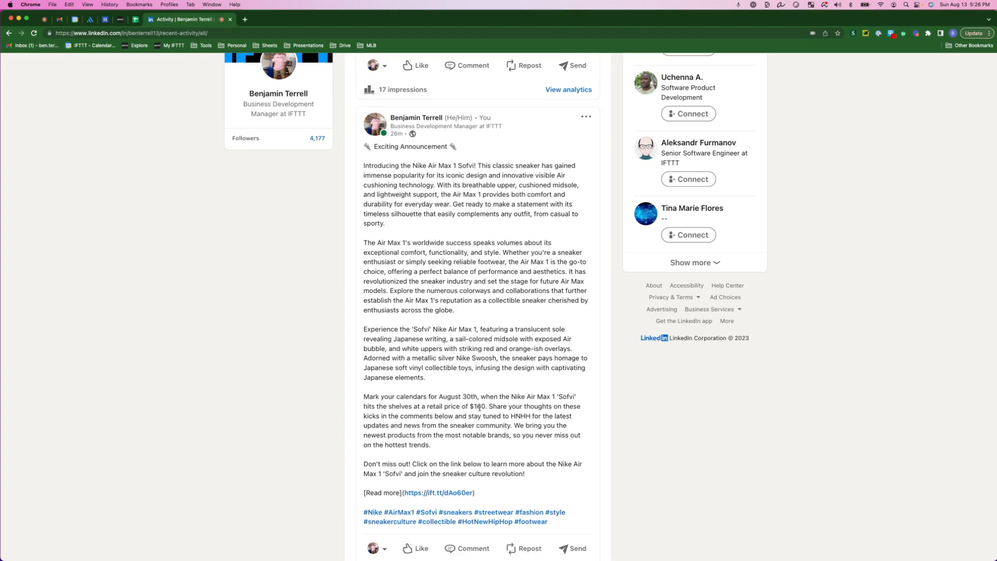
# Scroll LinkedIn activity to the auto-generated Nike Air Max 1 'Sofvi' post.
pyautogui.scroll(-3)
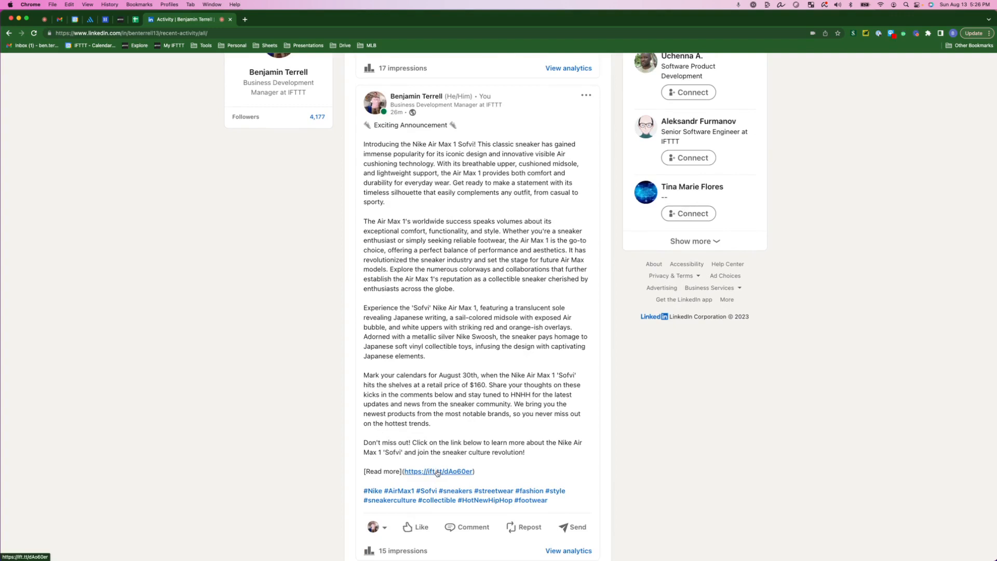
pyautogui.moveTo(372, 490)
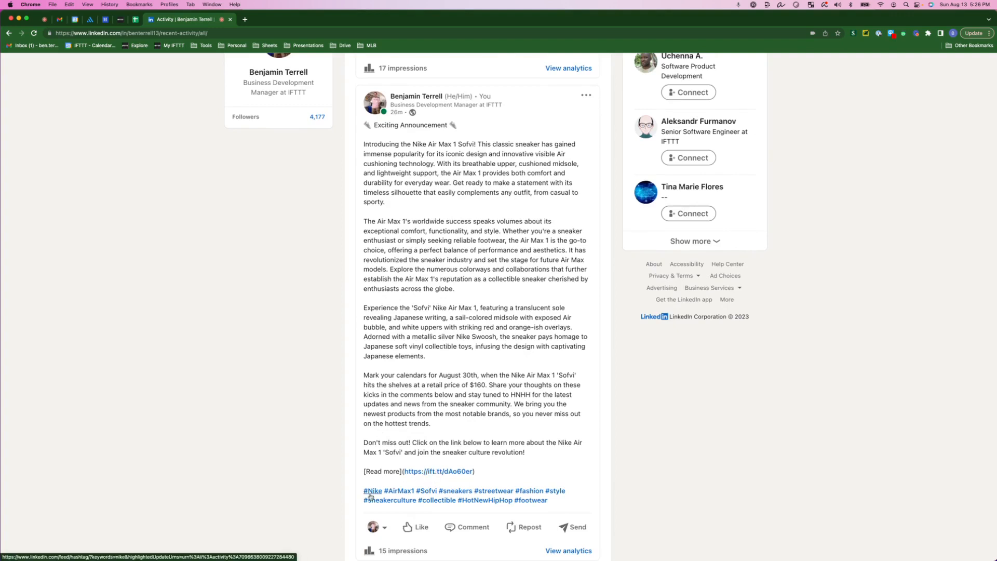